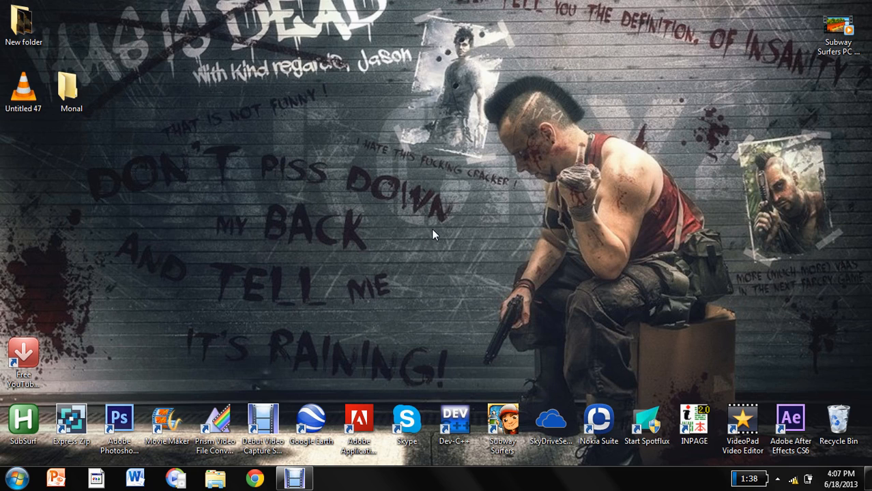
pyautogui.moveTo(304, 180)
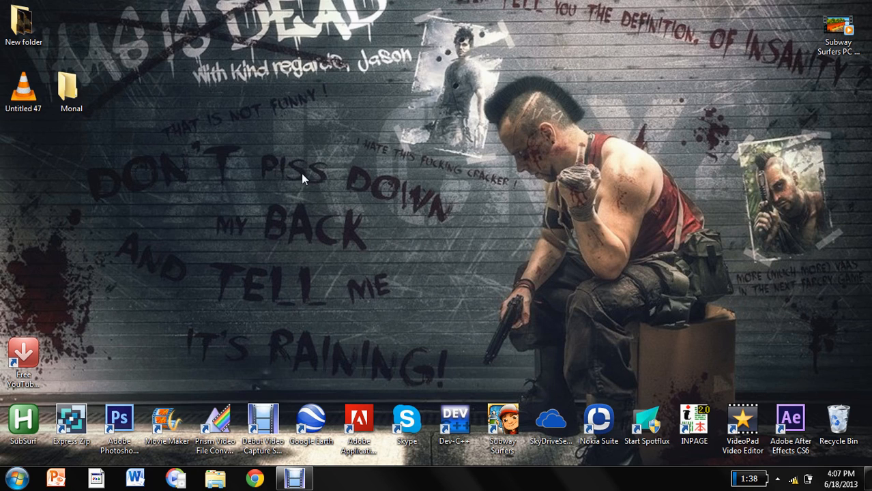
pyautogui.moveTo(13, 476)
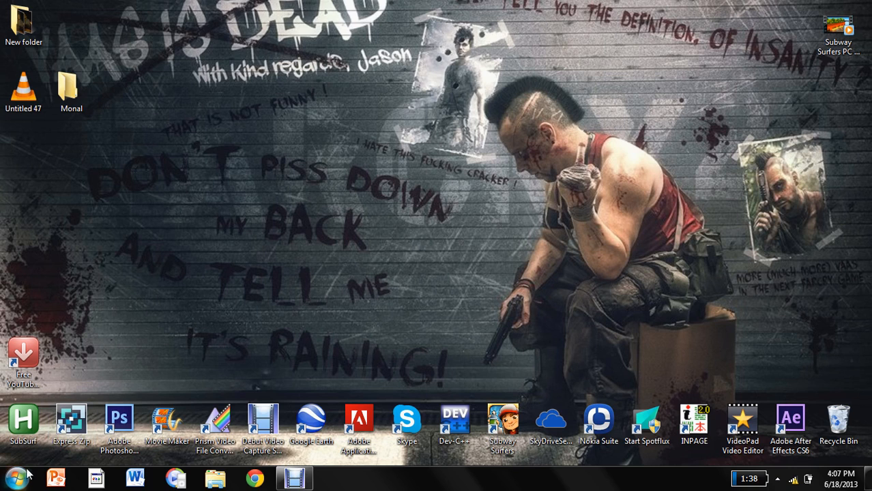
# - Search the Start menu for 'run' to bring up the Run dialog with control userpasswords2
pyautogui.click(18, 474)
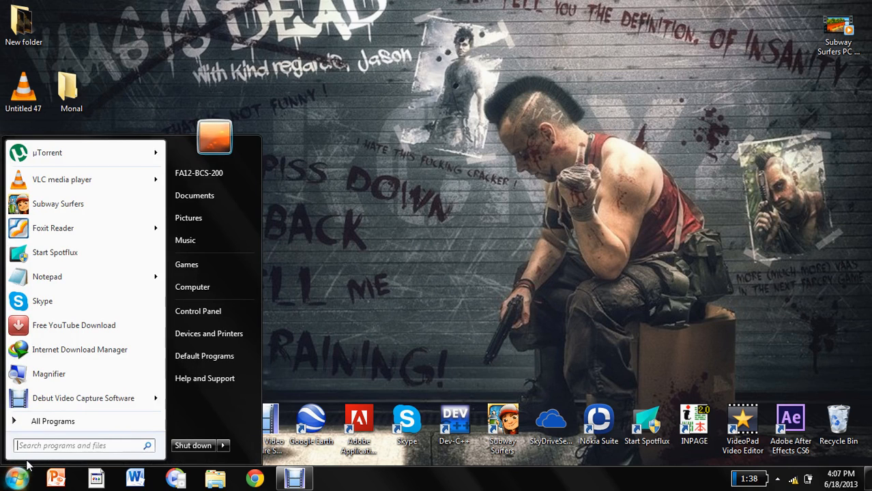
pyautogui.write('ru')
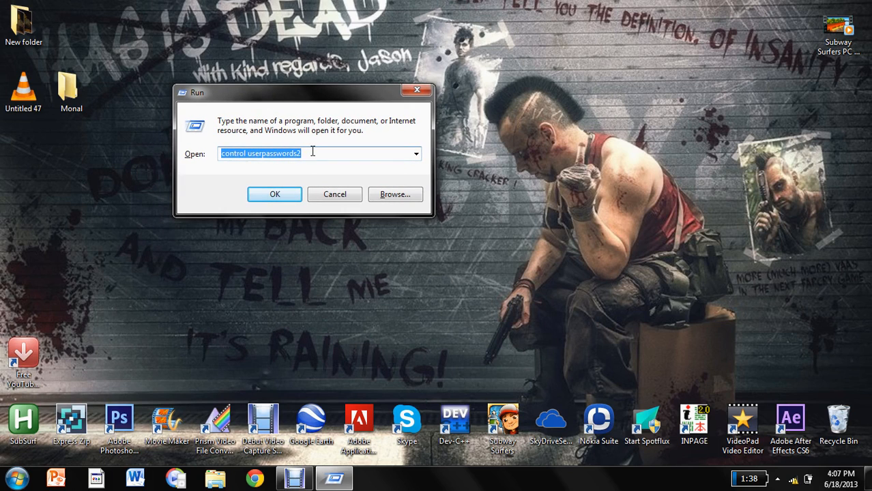
pyautogui.moveTo(220, 164)
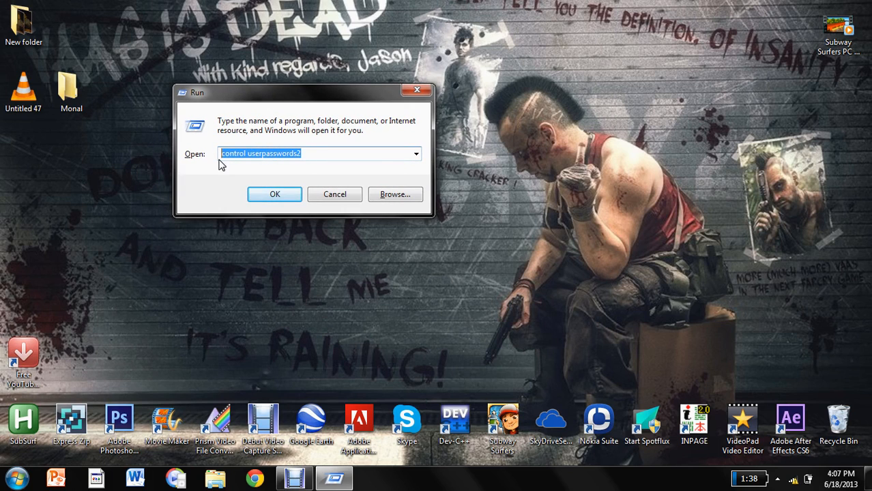
# - Launch control userpasswords2 and drag the User Accounts window toward the screen centre
pyautogui.click(274, 194)
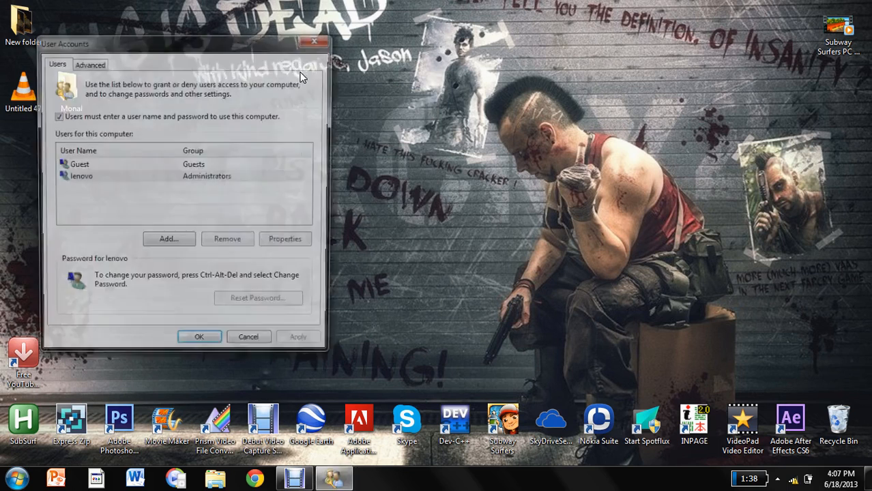
pyautogui.moveTo(184, 44); pyautogui.dragTo(391, 26)
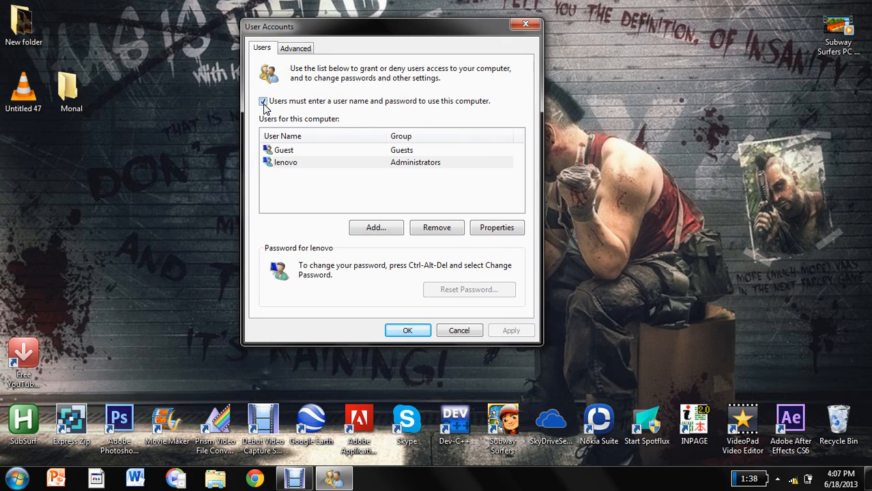
# - Check 'Users must enter a user name and password', apply, and close with OK
pyautogui.click(263, 101)
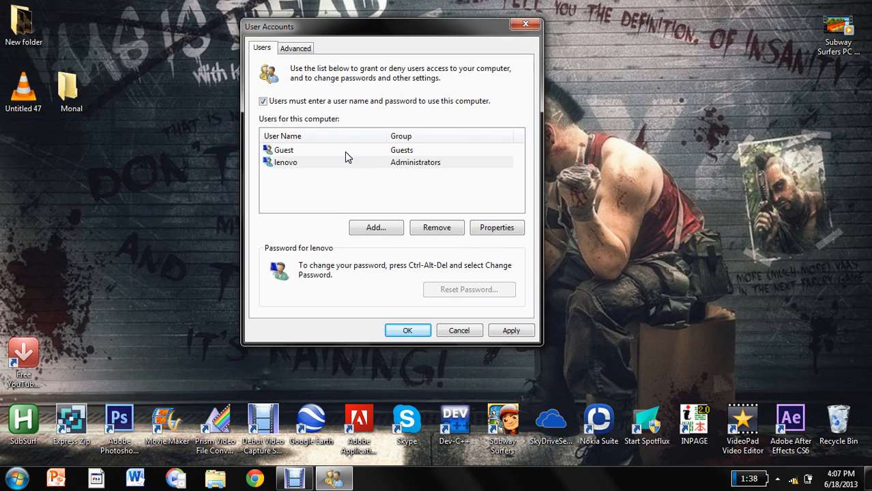
pyautogui.click(285, 162)
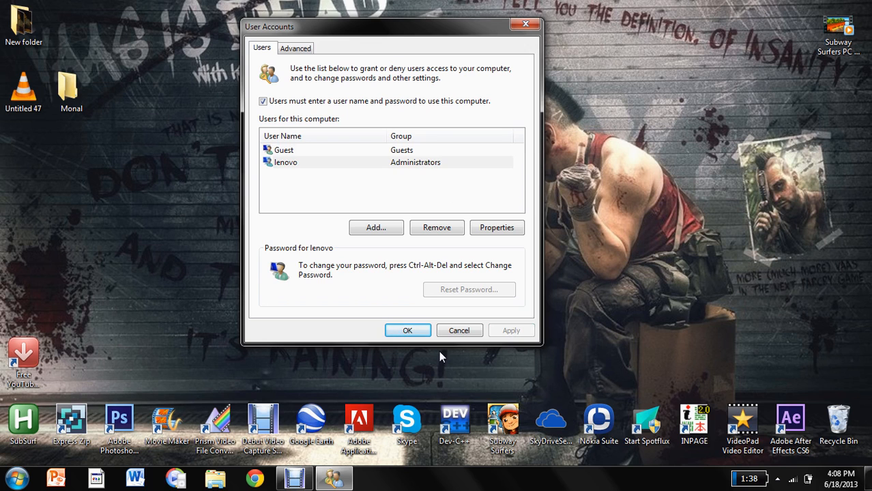
pyautogui.click(408, 330)
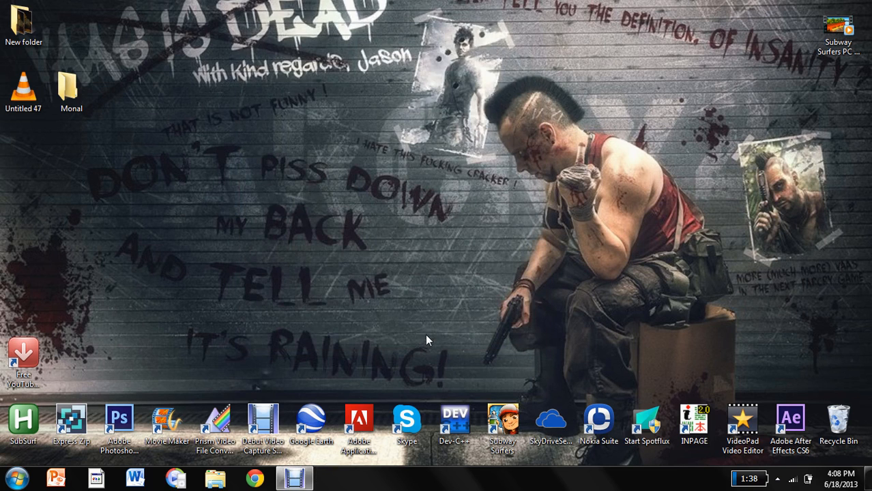